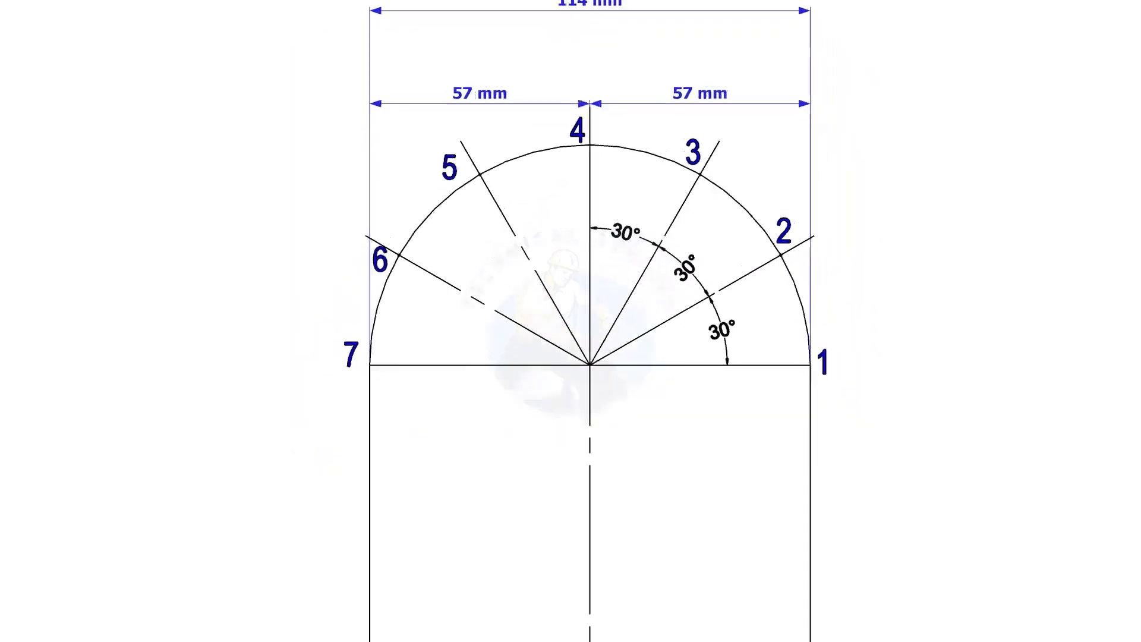
scroll("down", 3)
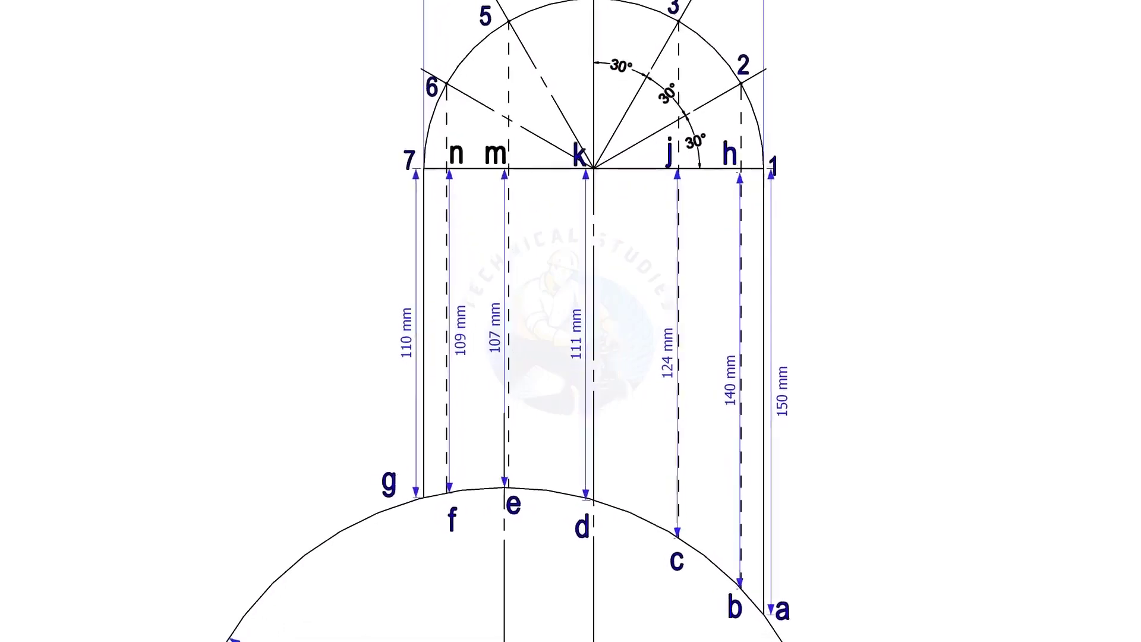